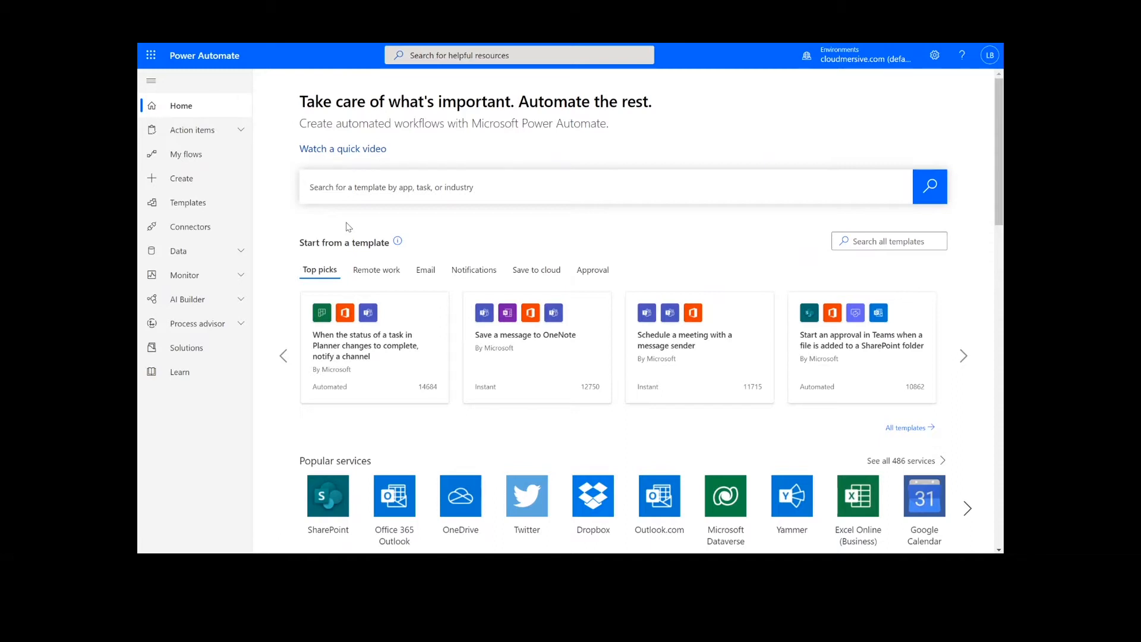
mouse_move(218, 197)
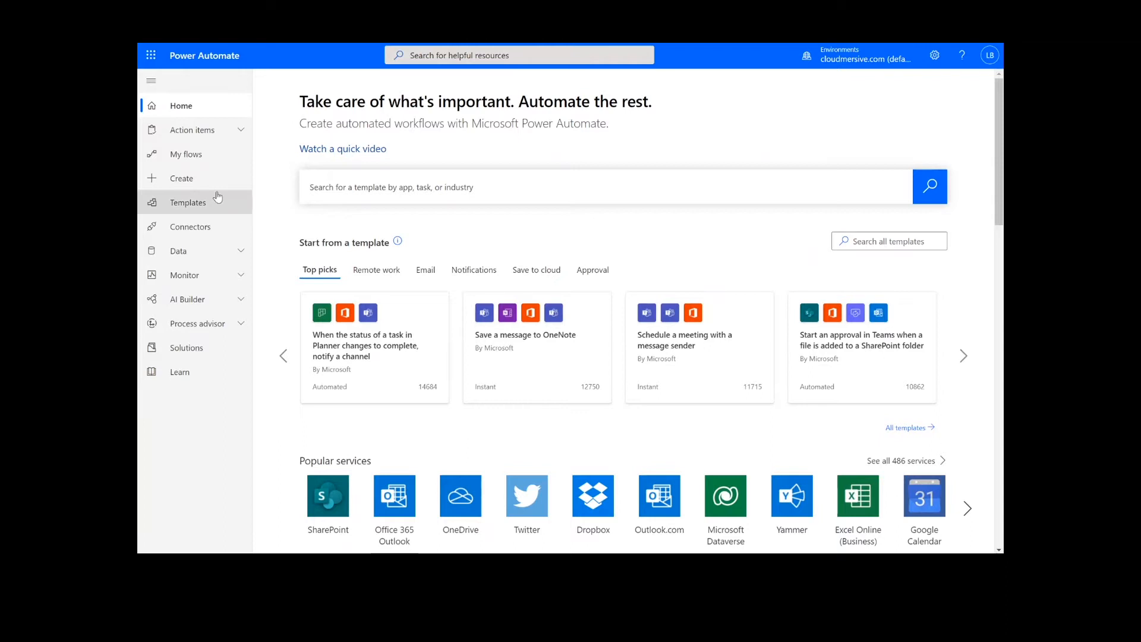
mouse_move(208, 178)
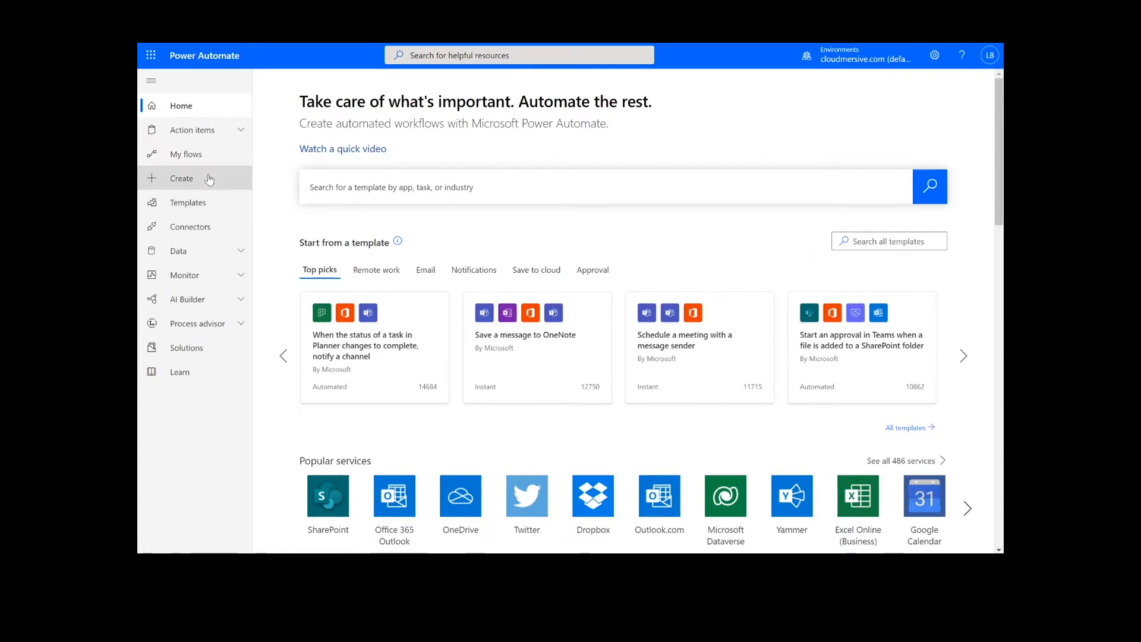
Create a manually triggered instant cloud flow named 'validate a URL'.
left_click(181, 179)
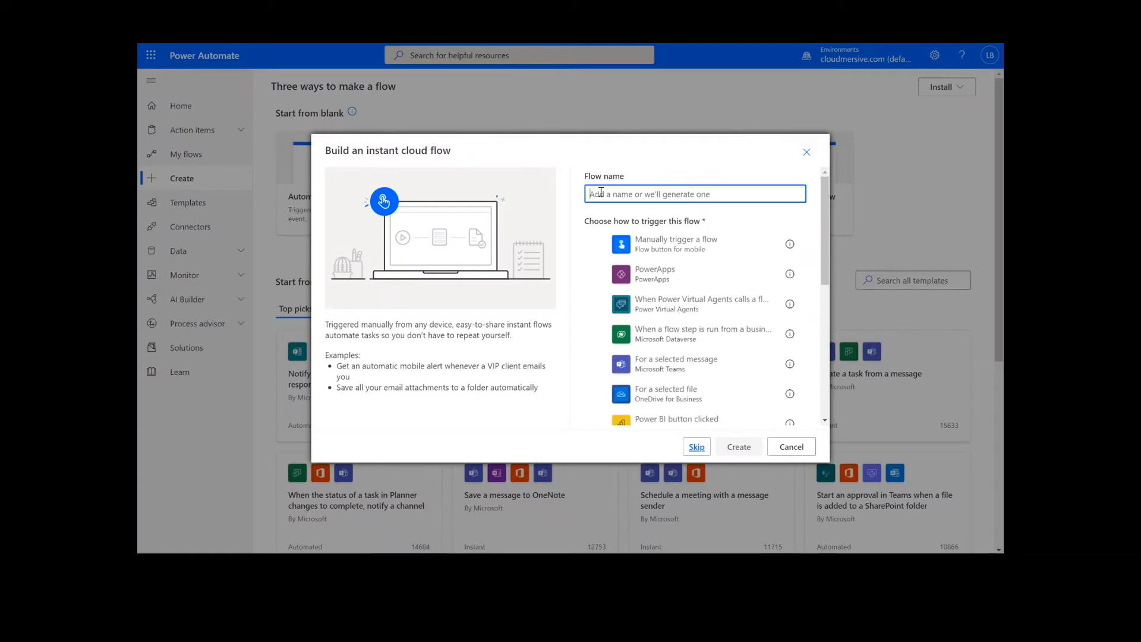
type("validate a U")
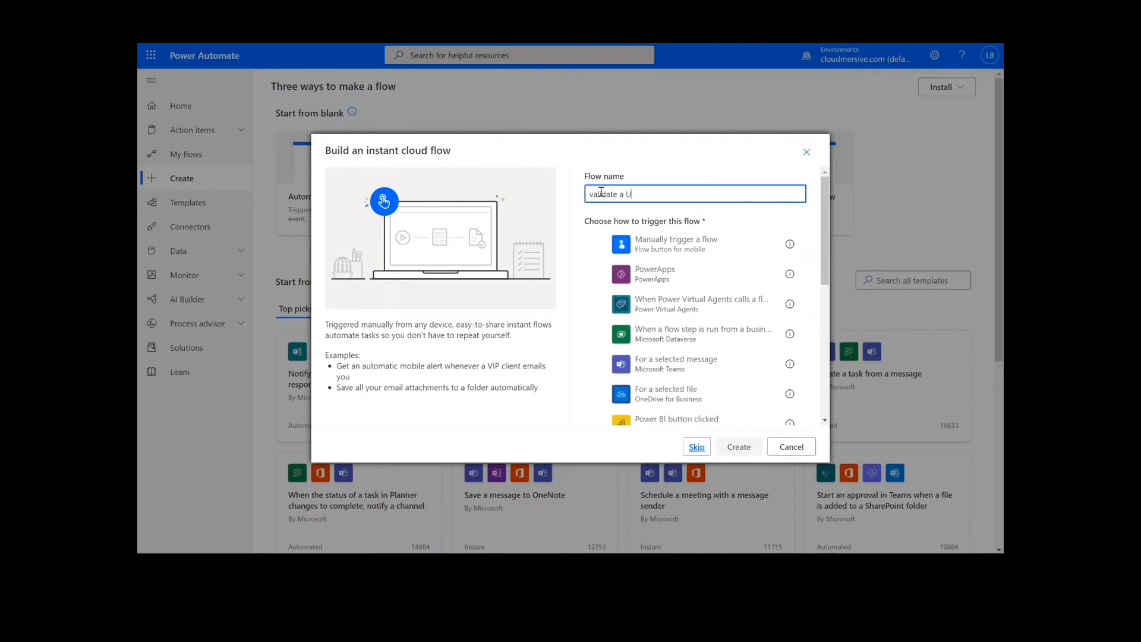
left_click(676, 244)
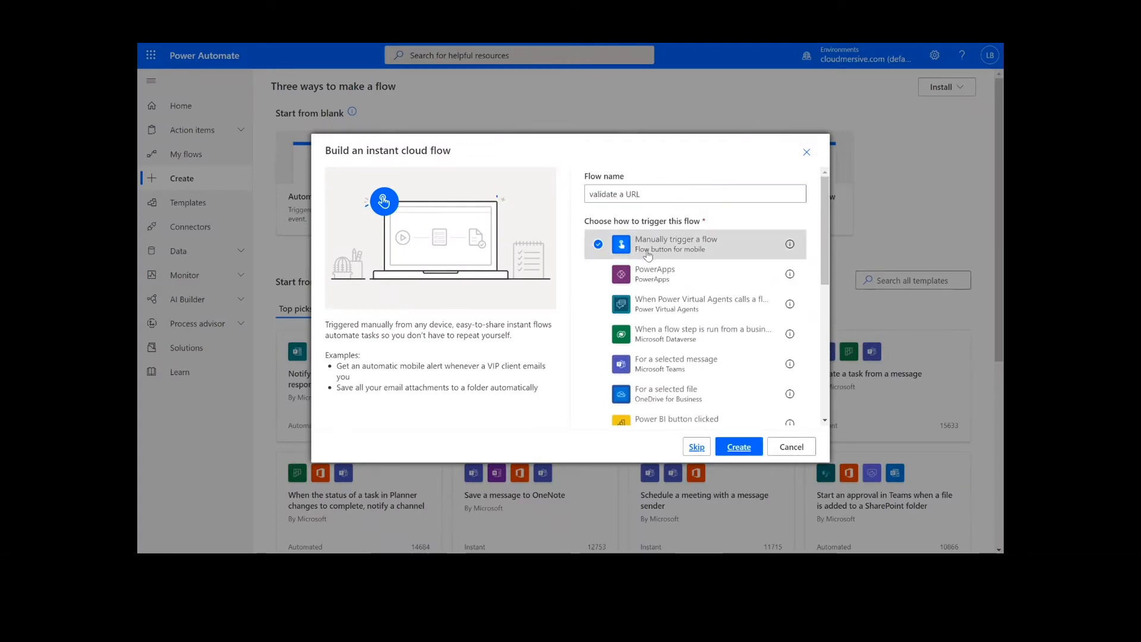
left_click(739, 446)
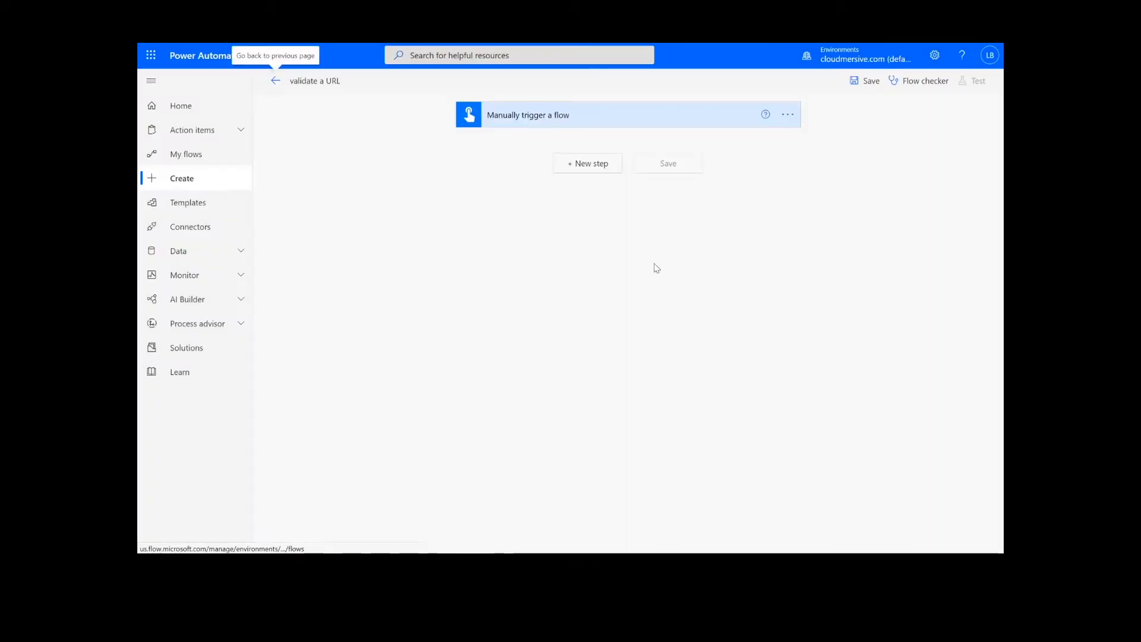
Add the Cloudmersive Data Validation 'Validate a URL fully' action as a new step.
left_click(588, 163)
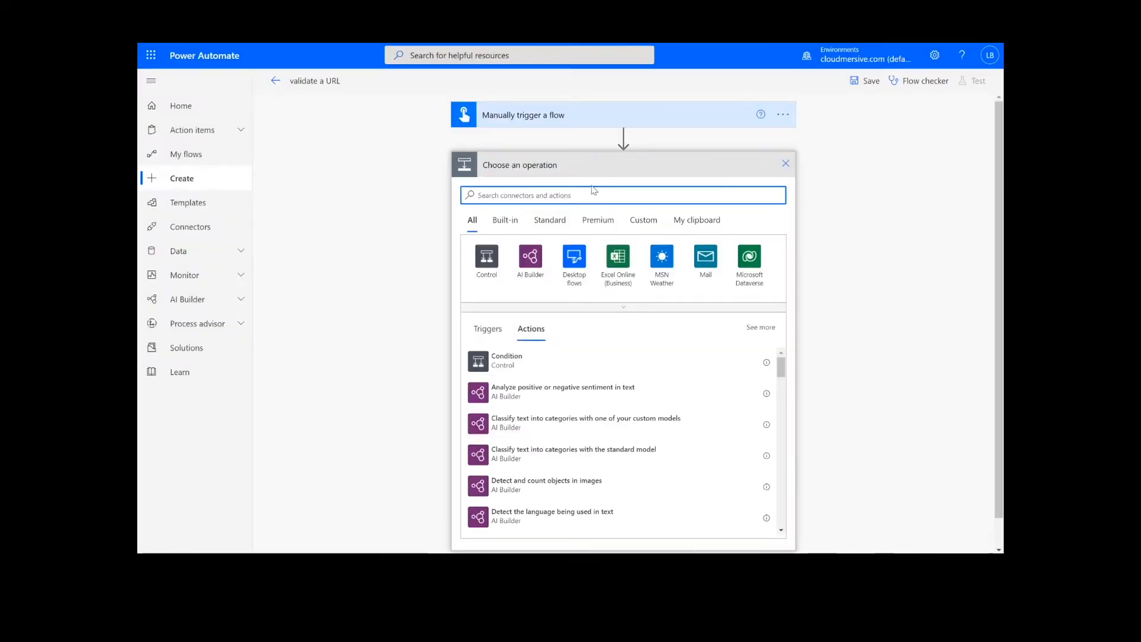
type("cloudmersive")
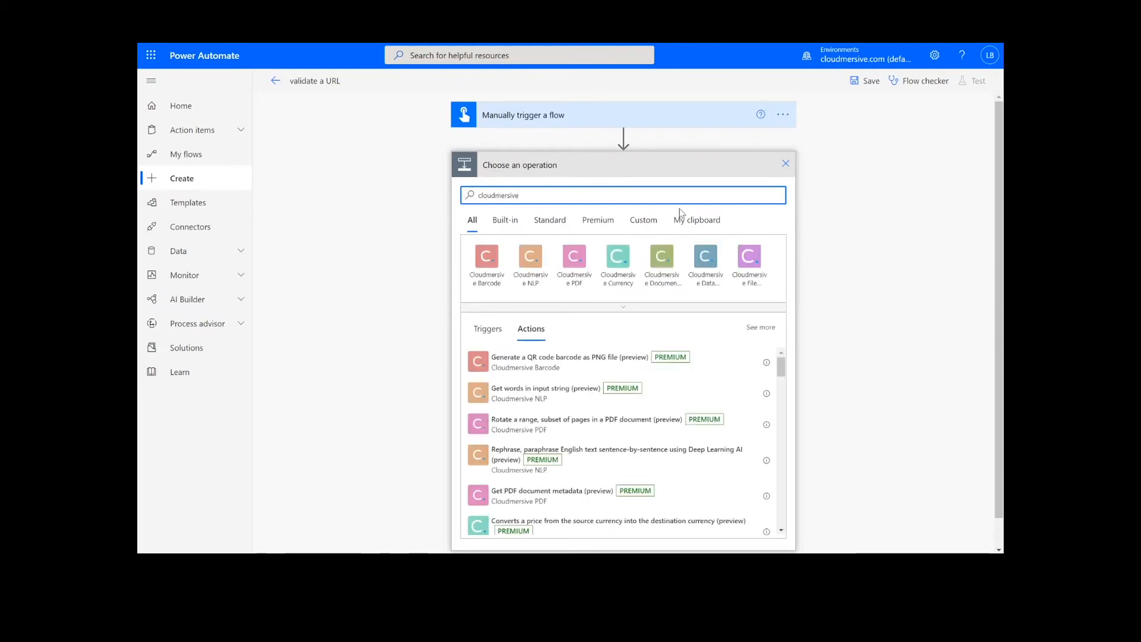
mouse_move(706, 258)
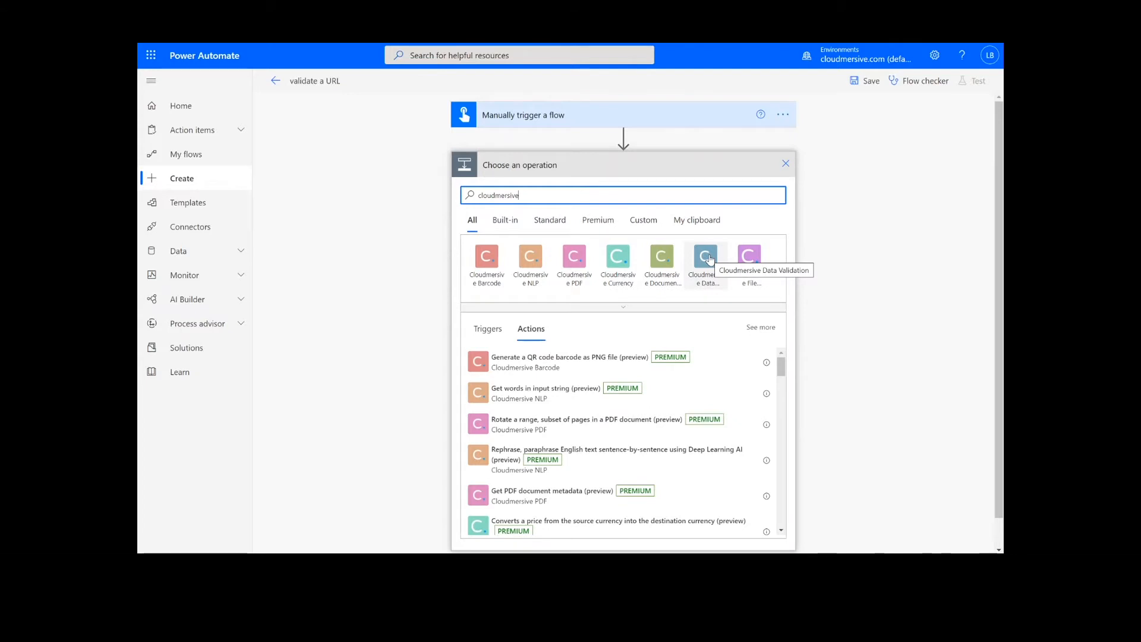
left_click(705, 257)
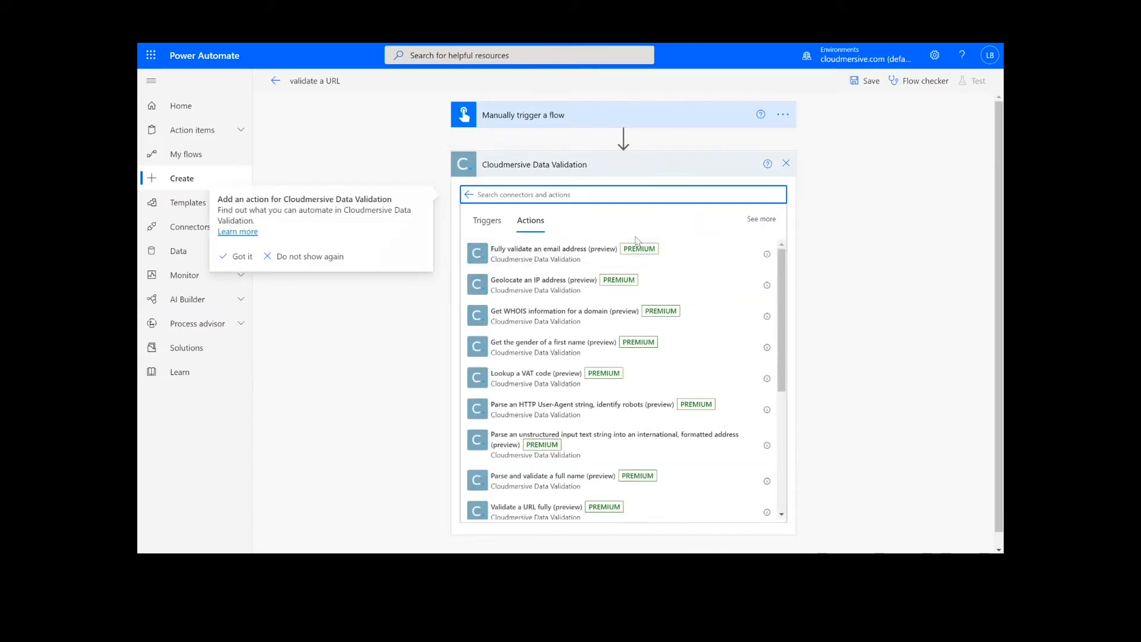
left_click(584, 195)
type("validate a URL")
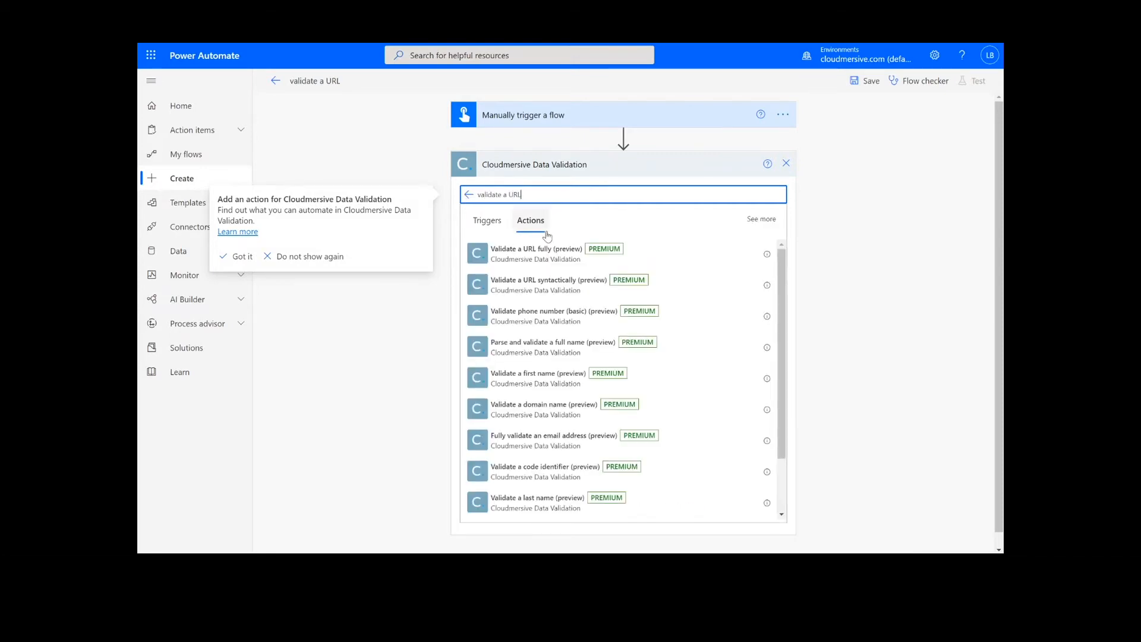
left_click(536, 248)
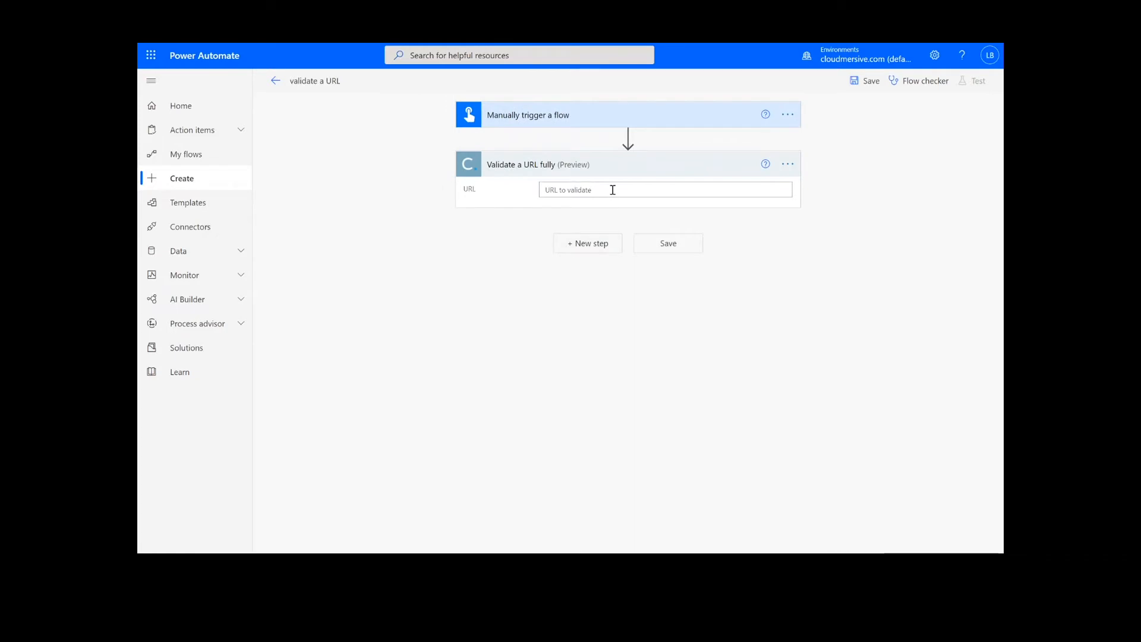
left_click(612, 190)
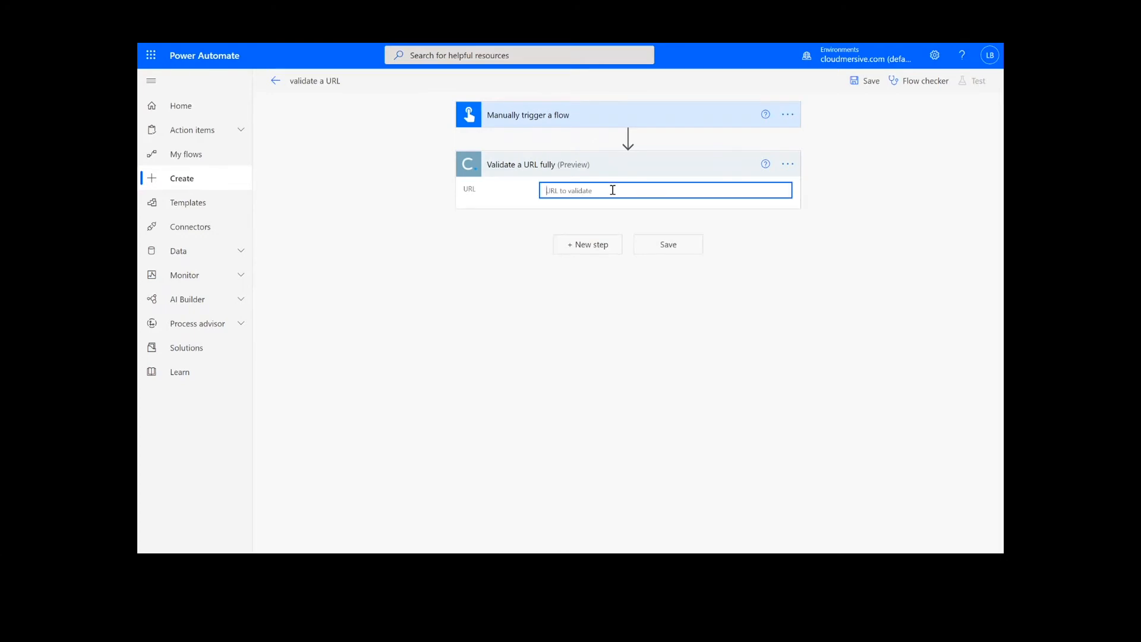
left_click(611, 190)
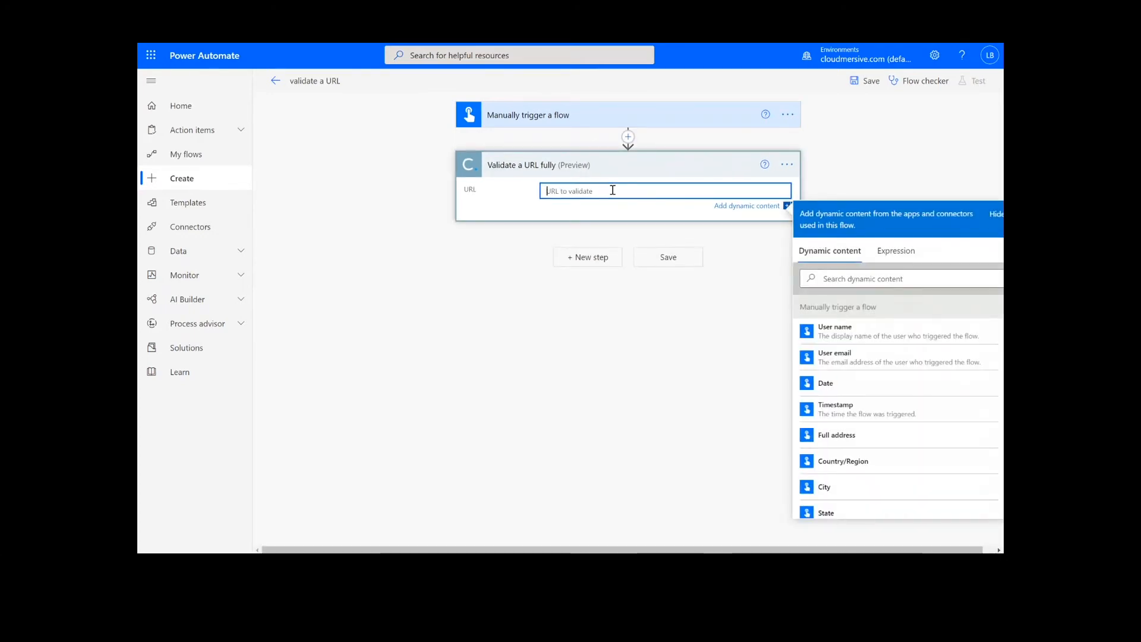
type("https://cloudmersive.com/")
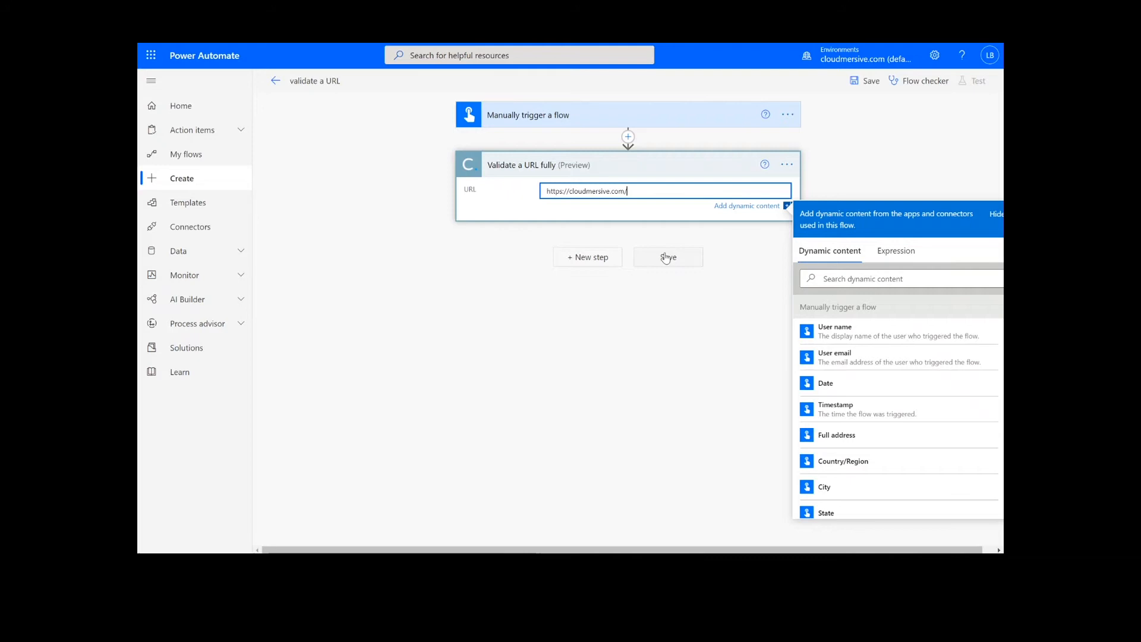
left_click(668, 257)
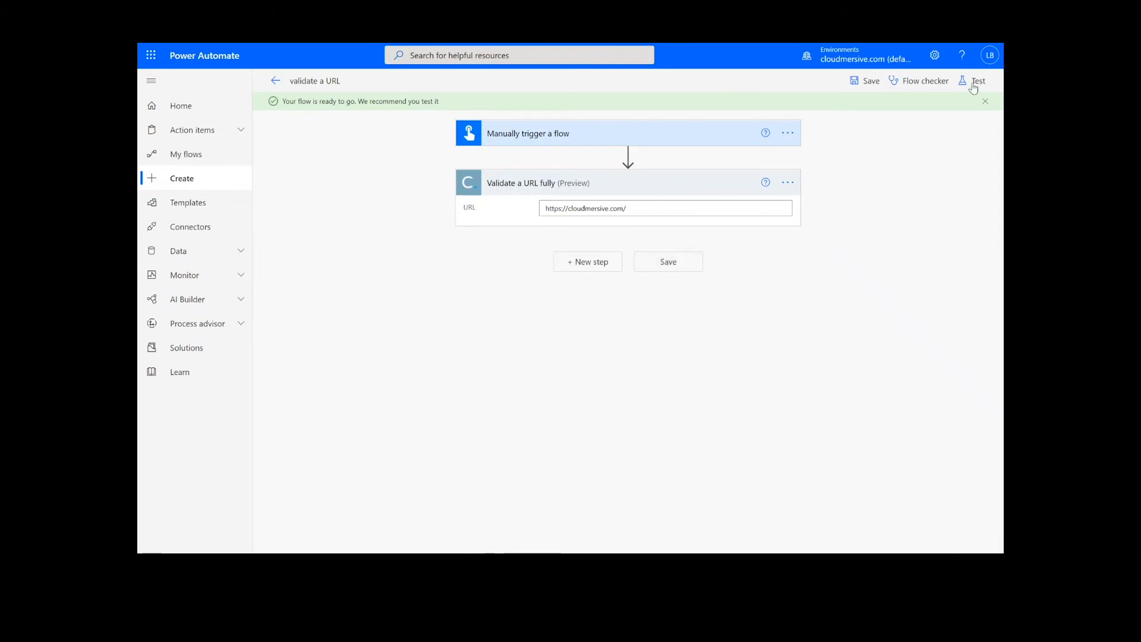
Test the flow manually, continuing through the Run flow pane to run it.
left_click(978, 81)
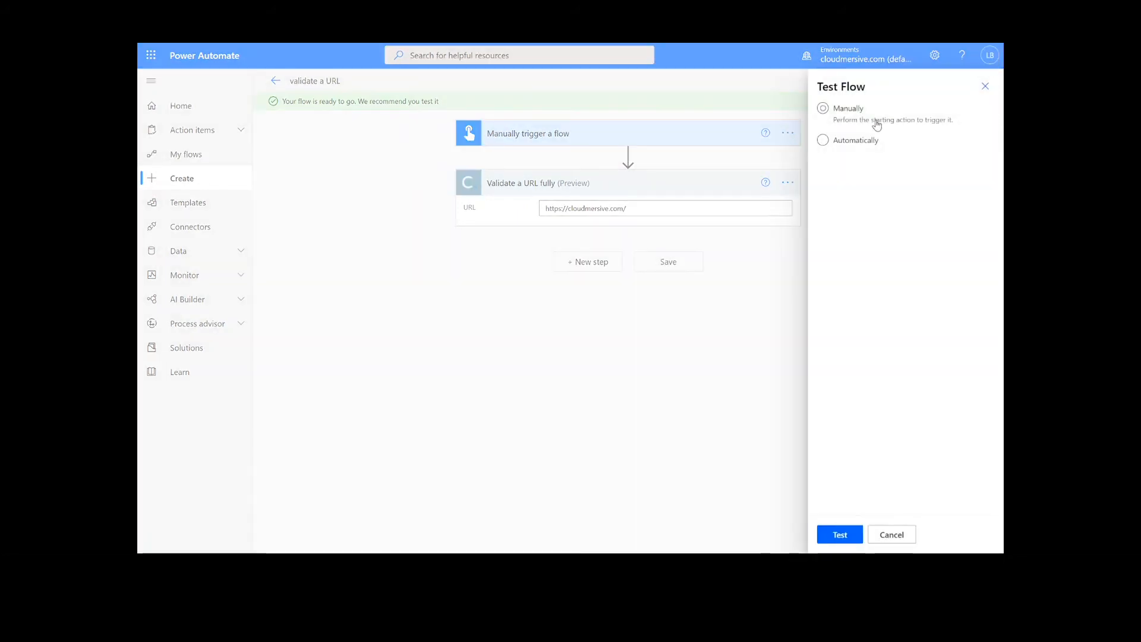
left_click(840, 535)
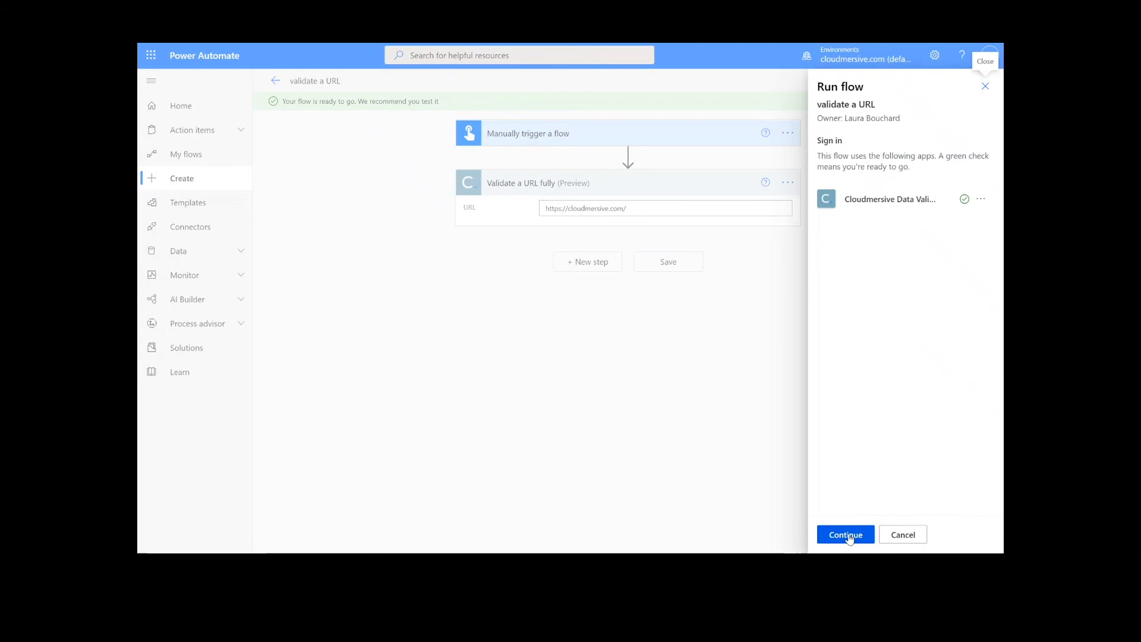
left_click(845, 535)
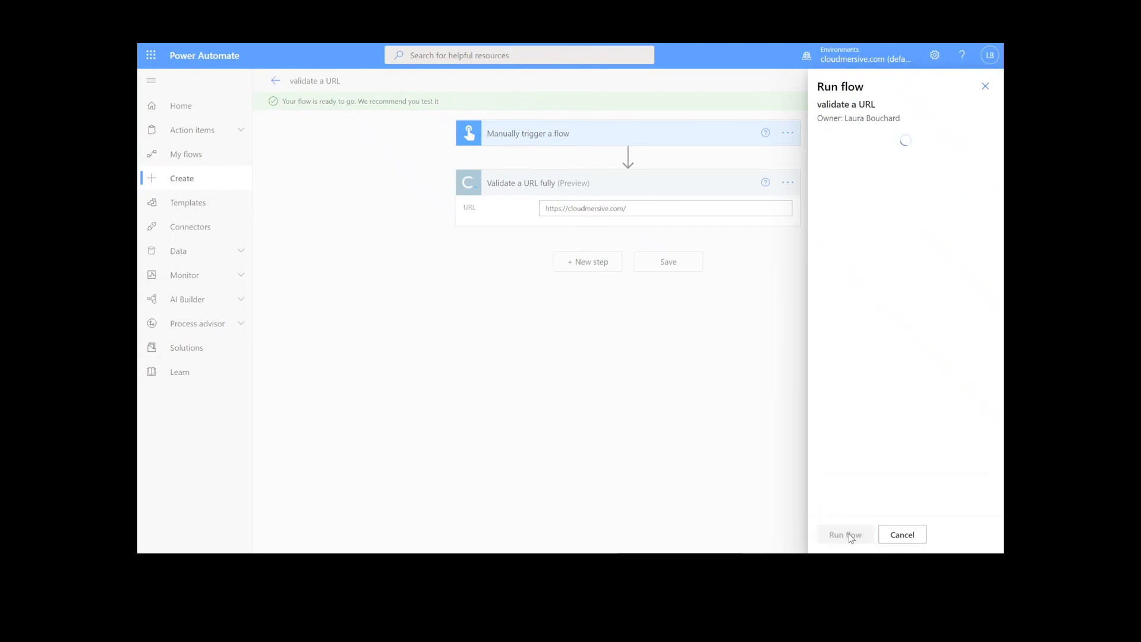
left_click(844, 535)
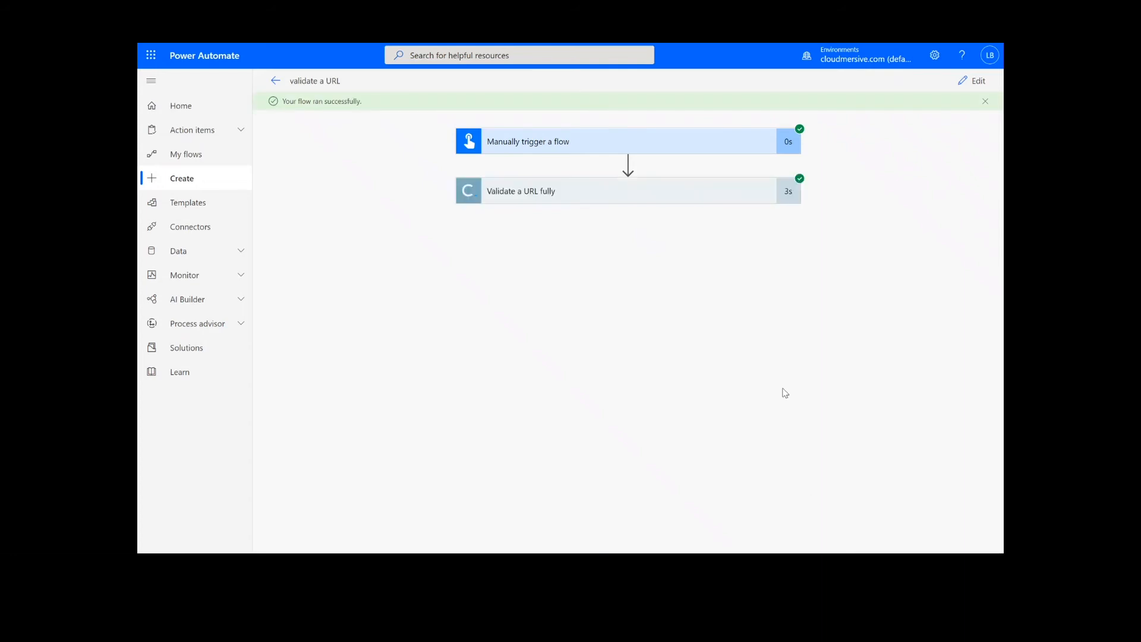
mouse_move(693, 200)
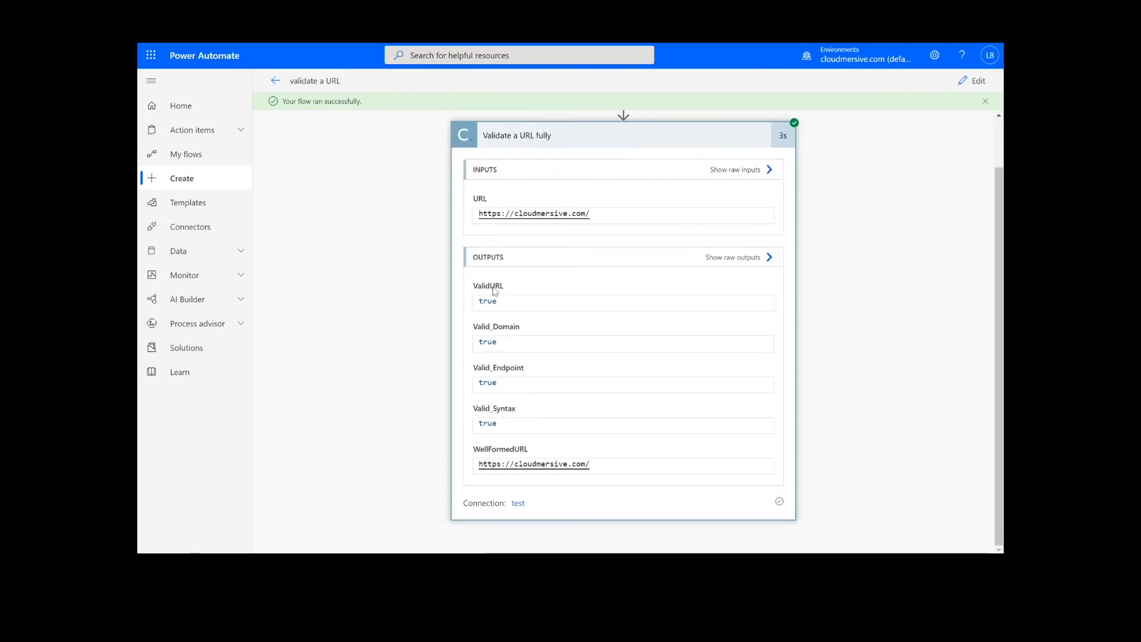
mouse_move(515, 351)
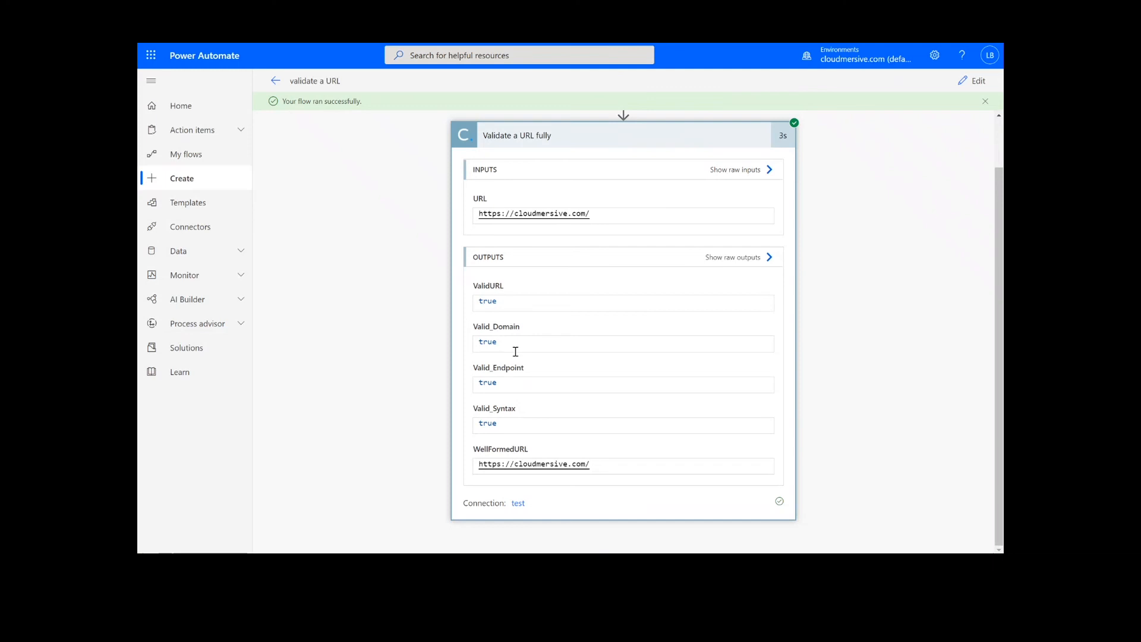
mouse_move(518, 418)
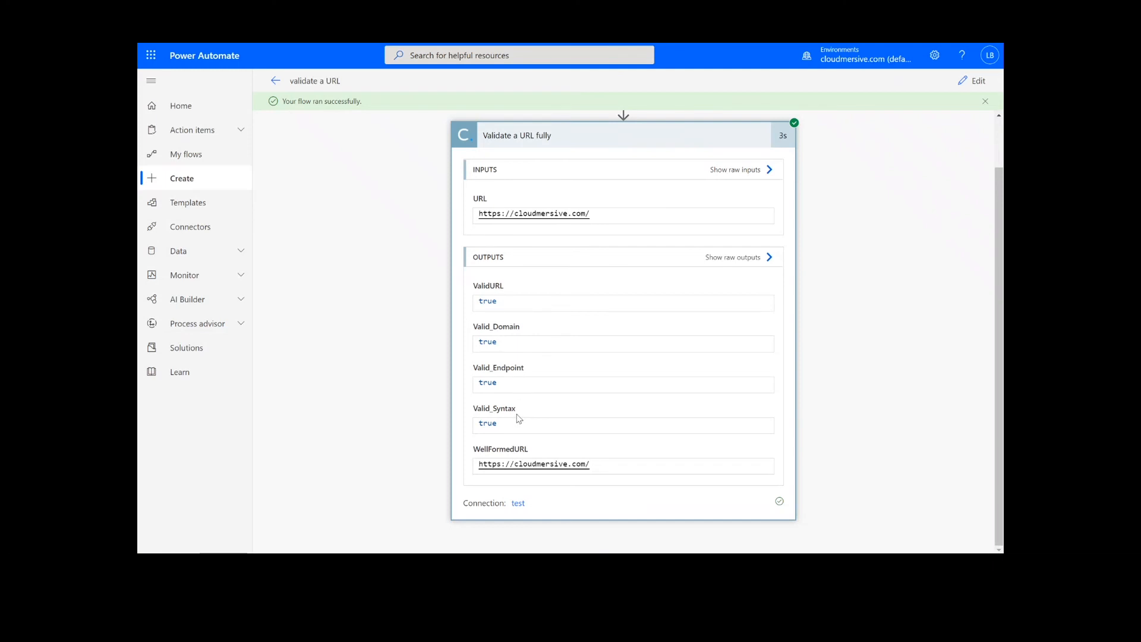
mouse_move(558, 468)
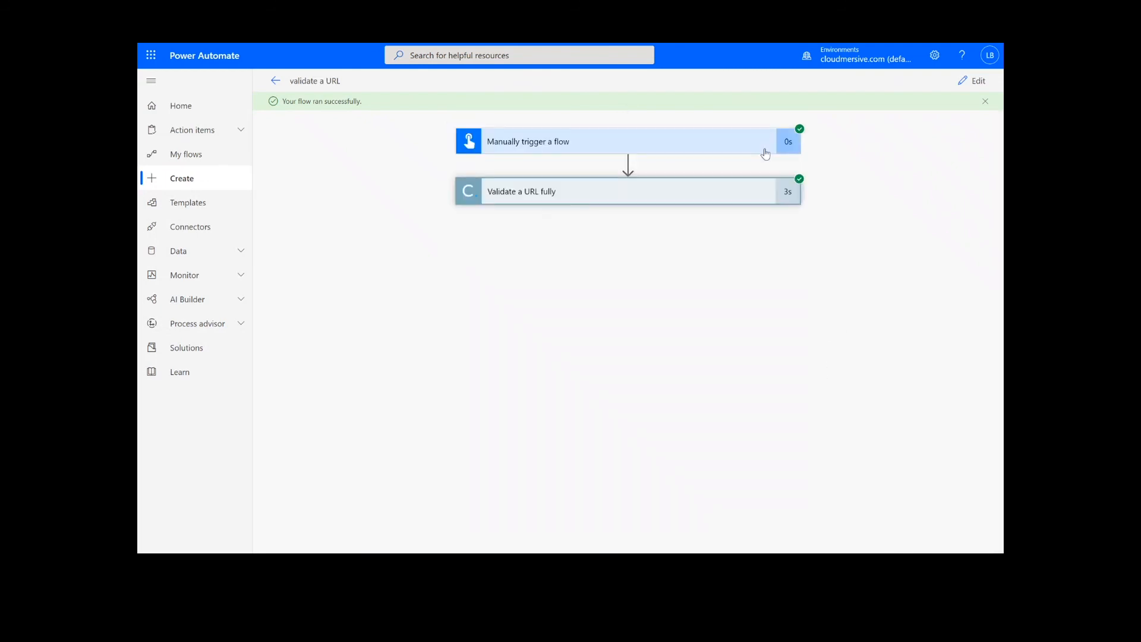
mouse_move(759, 263)
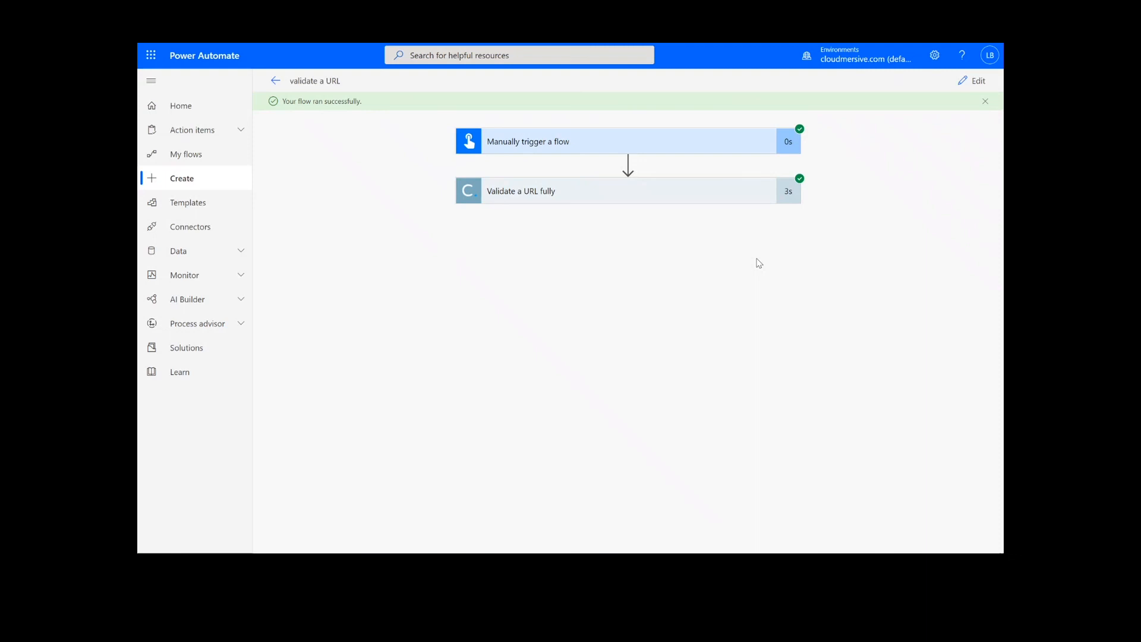
mouse_move(579, 497)
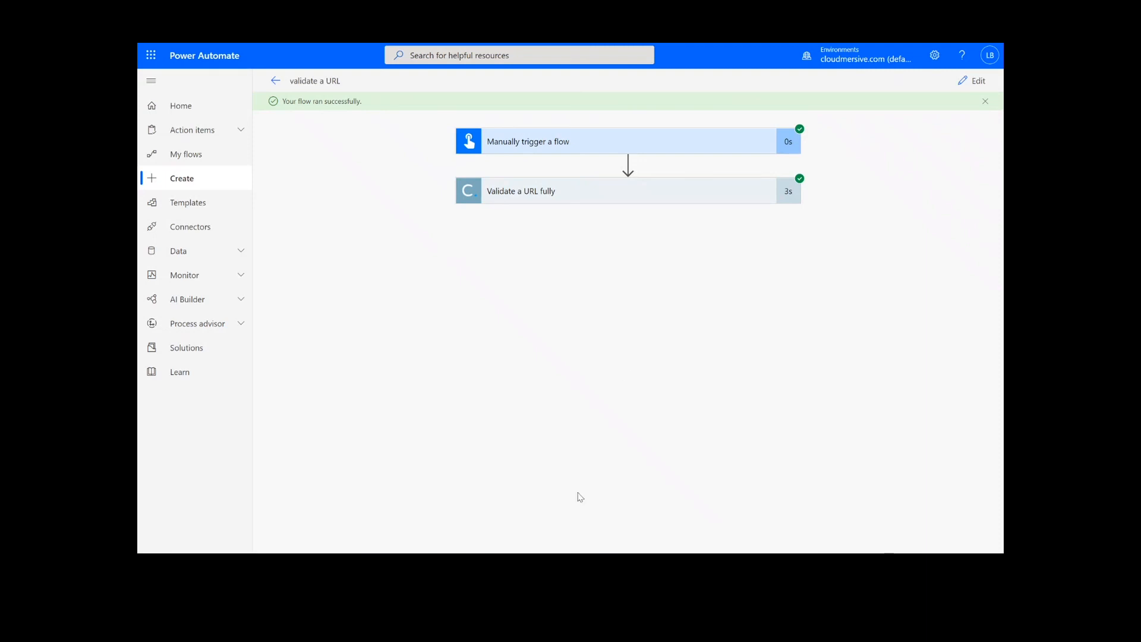